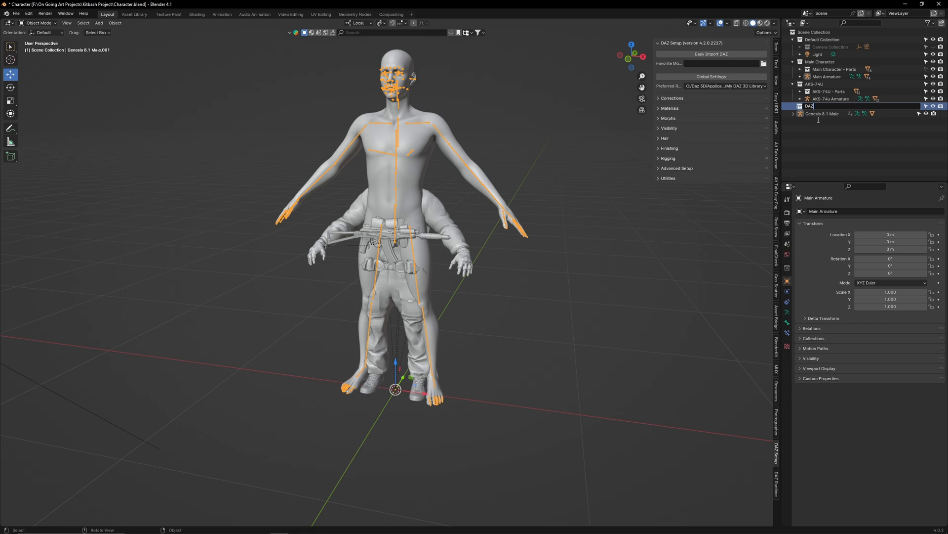
Name the collection DAZ Base Model and import Walking Patrol Pose with Affect Object unticked
key("ctrl+v")
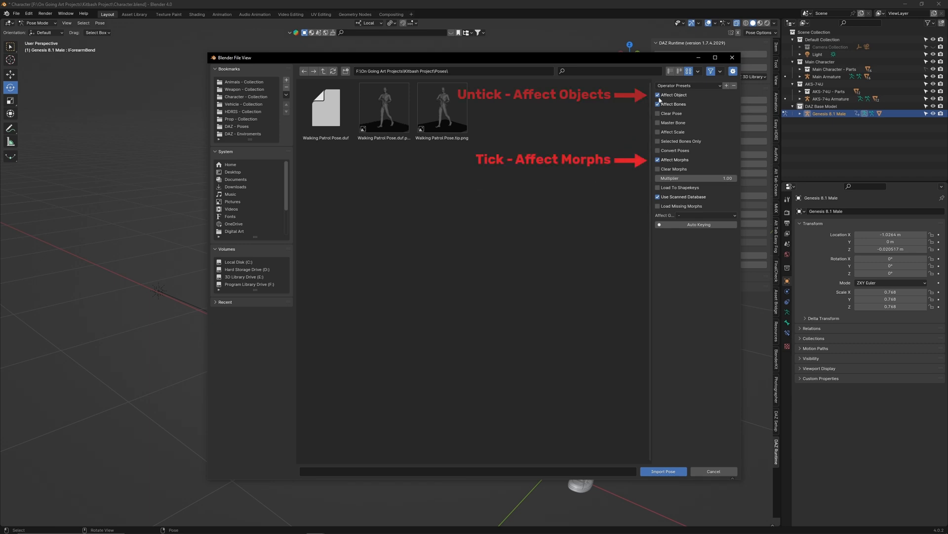
left_click(658, 94)
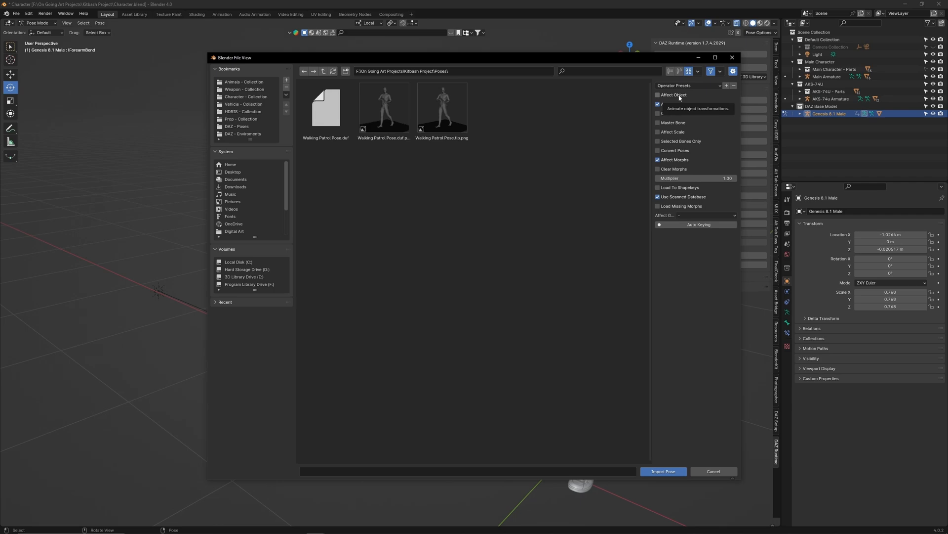
left_click(663, 472)
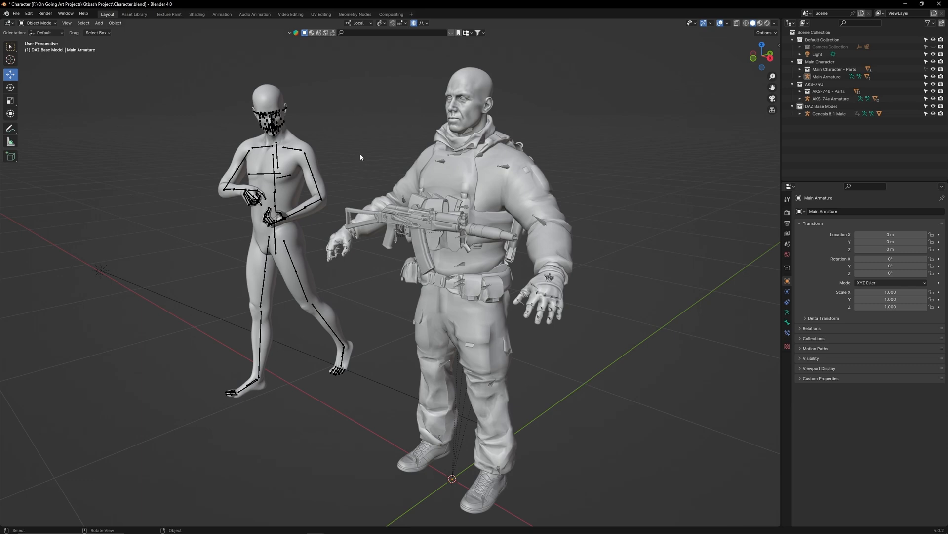
Add a ground plane, select Main Armature and set Transform Orientation to Local
left_click(98, 22)
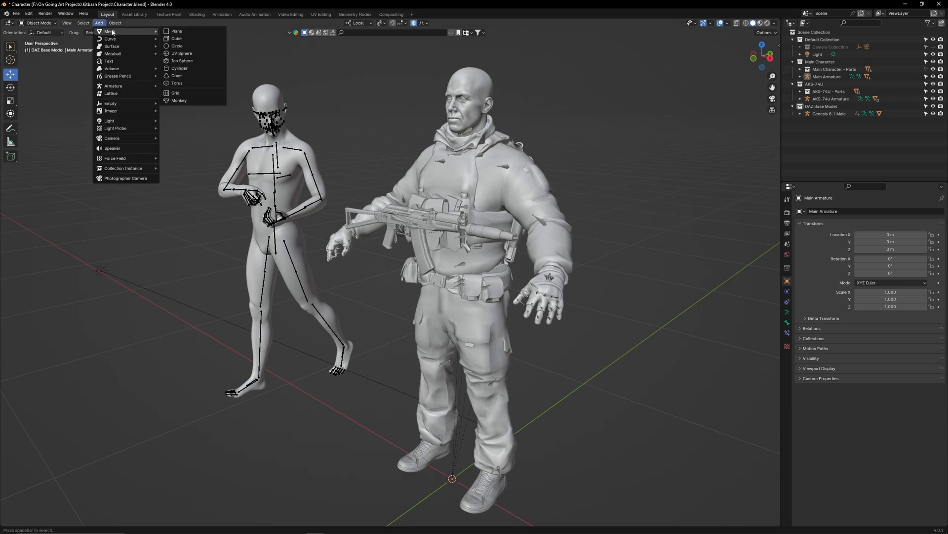
left_click(177, 31)
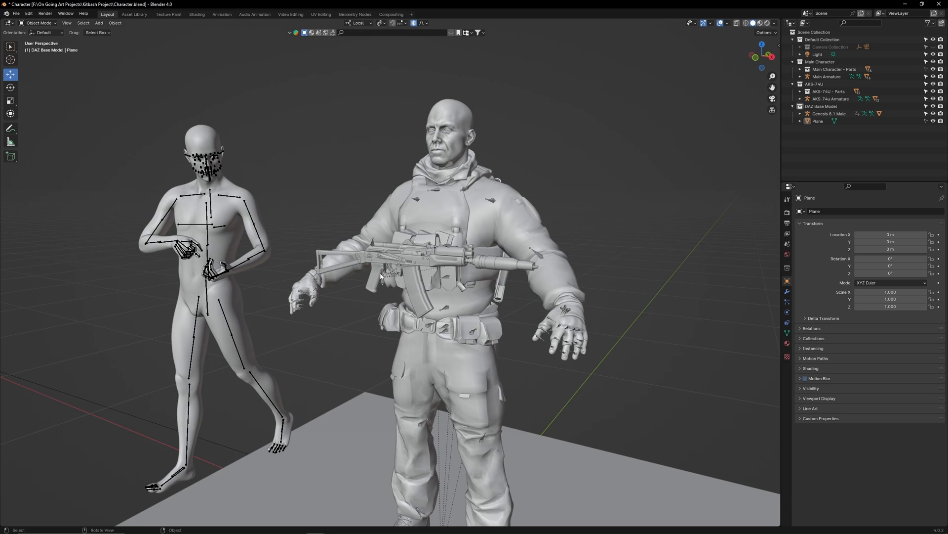
left_click(827, 76)
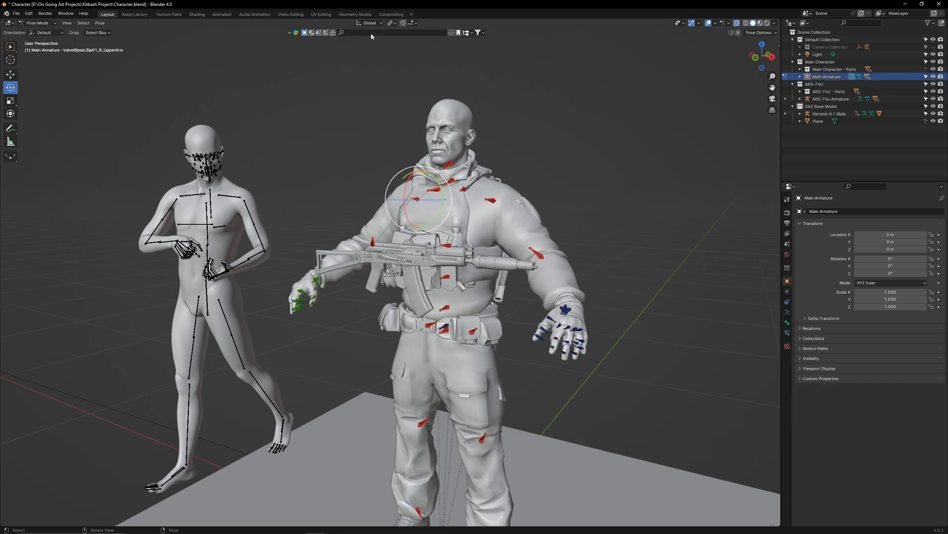
left_click(369, 23)
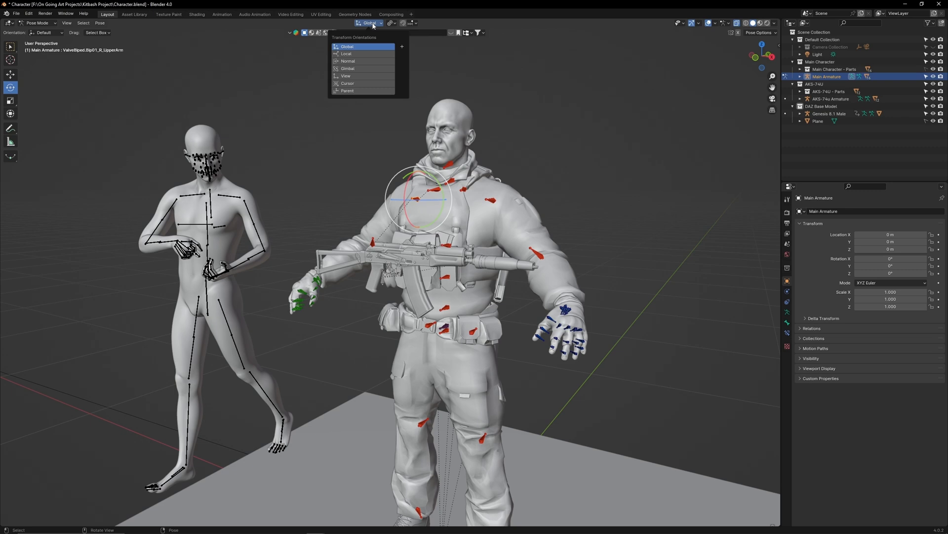
left_click(346, 53)
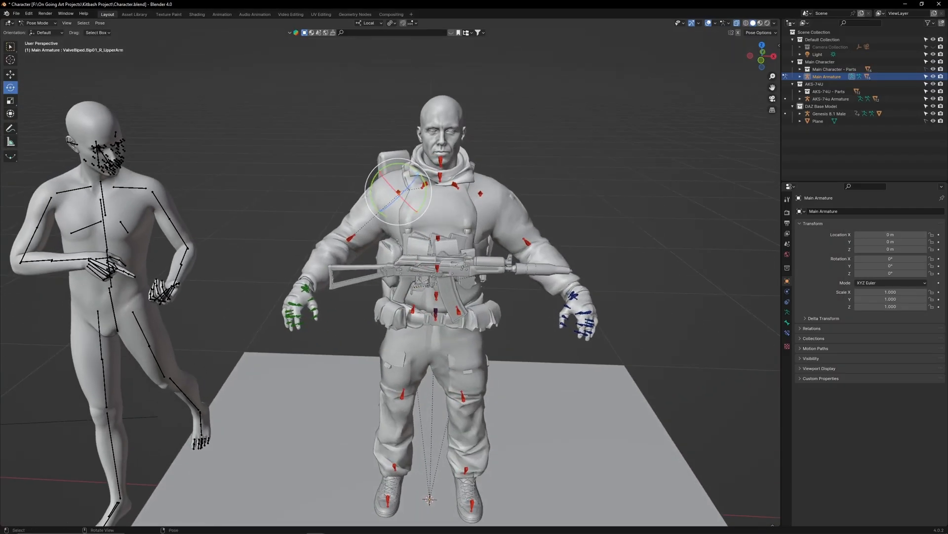
Rotate the right hand bone at the wrist and separate the selected ForeArms faces
left_click(345, 236)
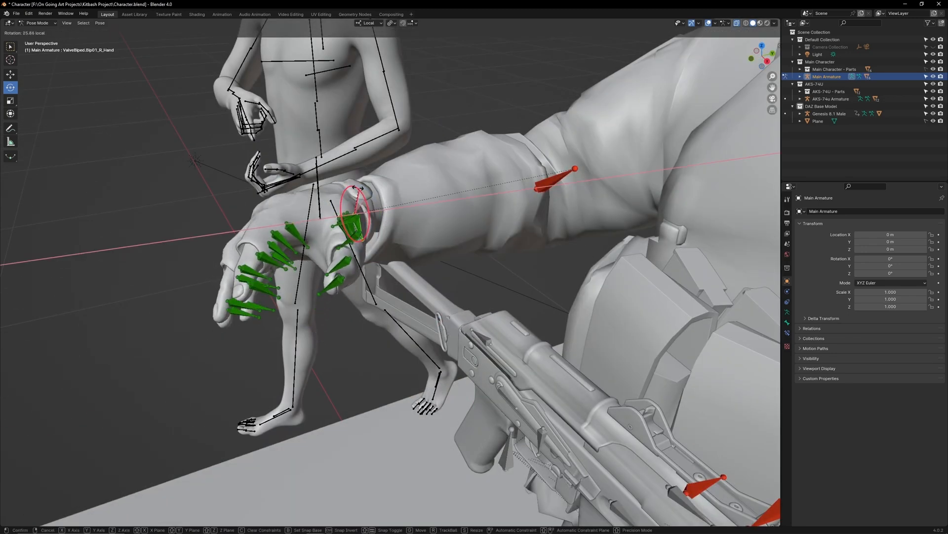
key("R")
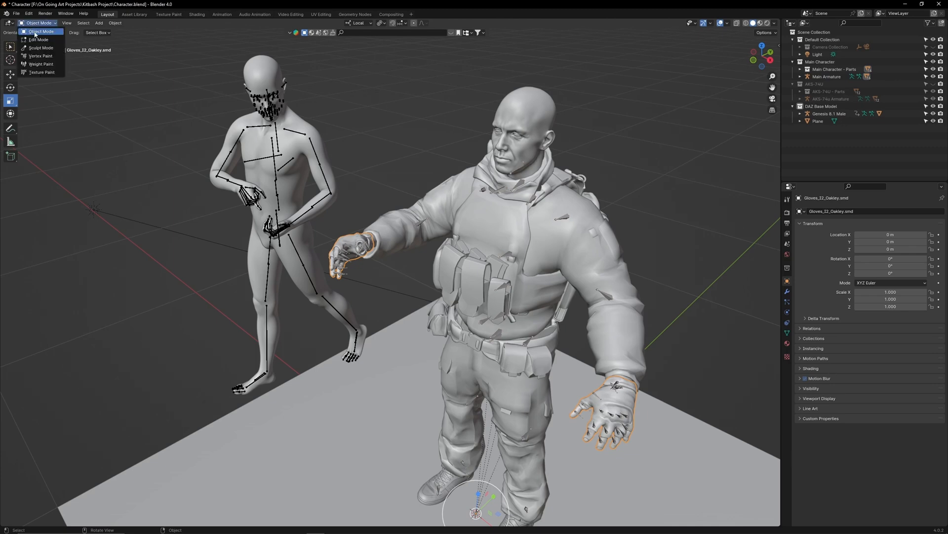
left_click(38, 40)
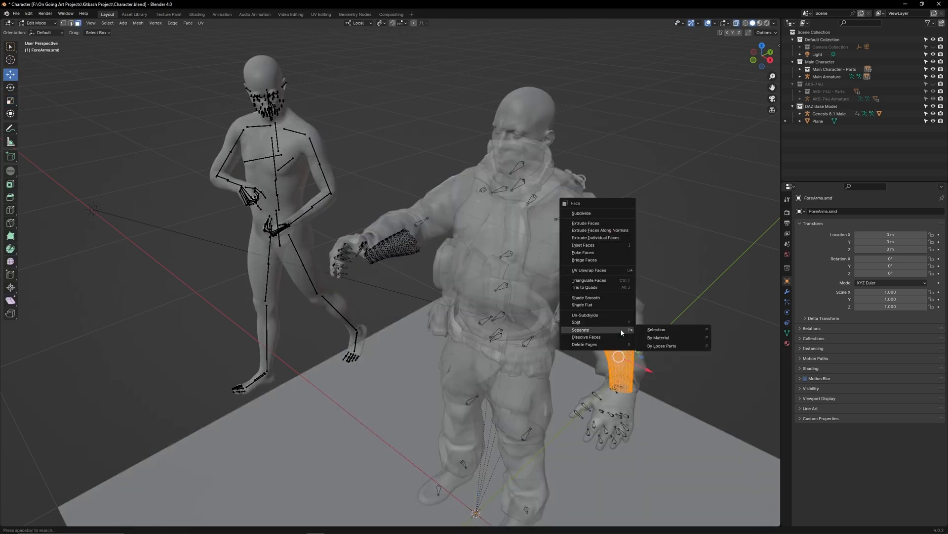
left_click(655, 329)
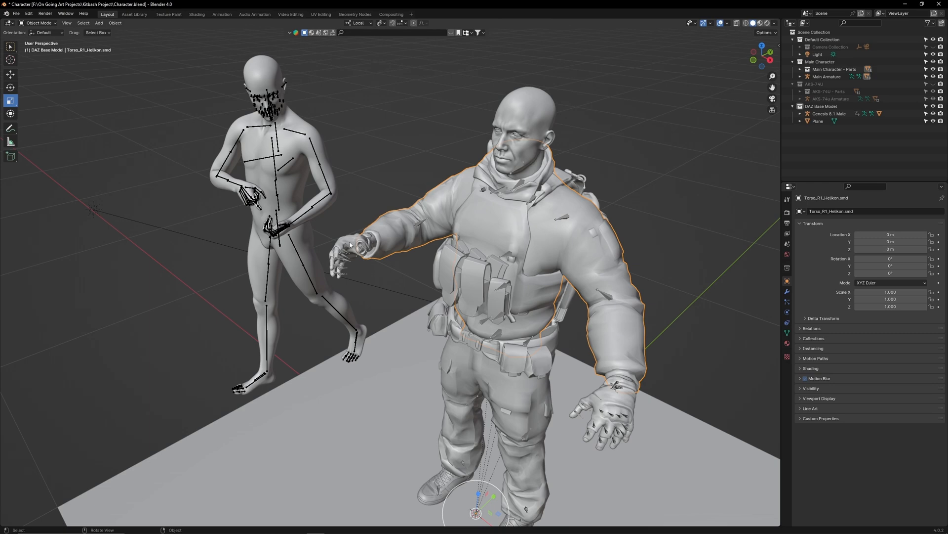
left_click(348, 245)
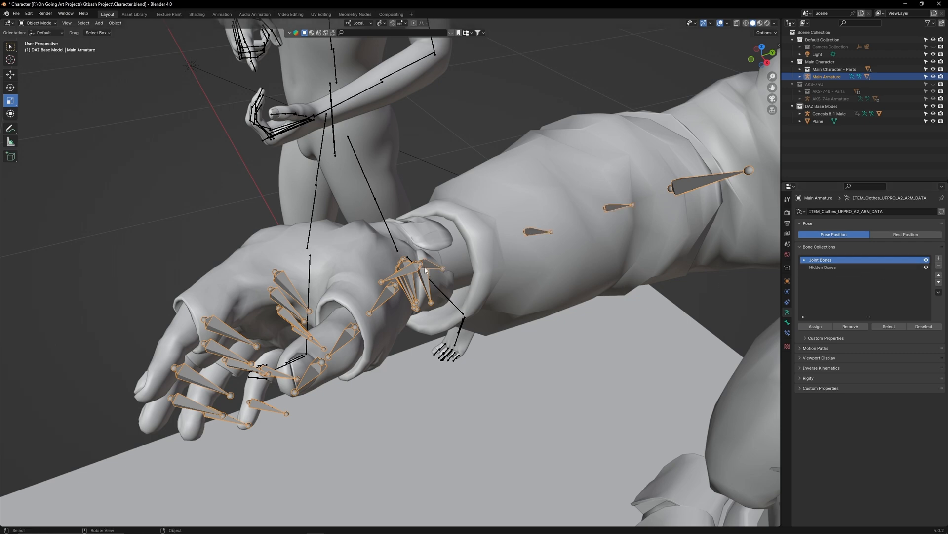
mouse_move(367, 248)
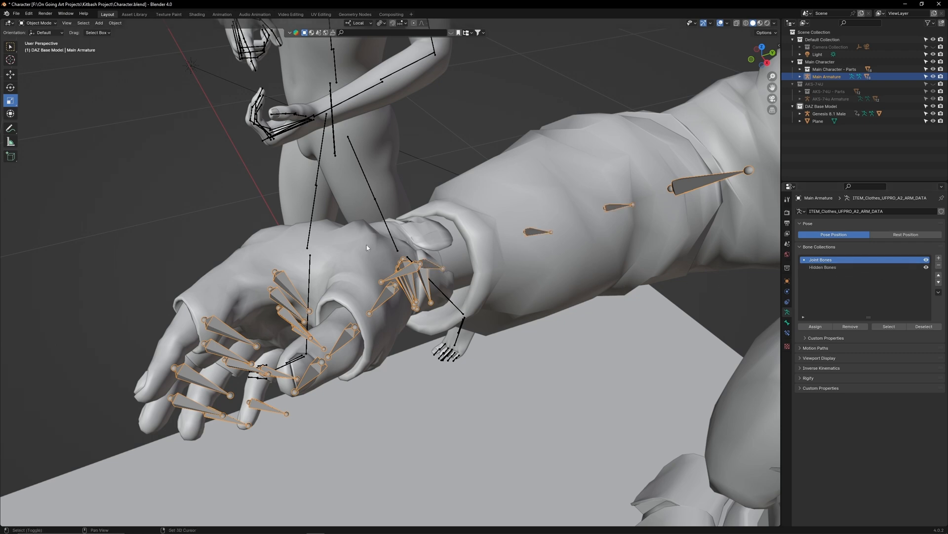
Weight-paint the glove's ValveBiped.Bip01_R_Hand group with a linear gradient, checking RightForeArmRoll2
left_click(37, 23)
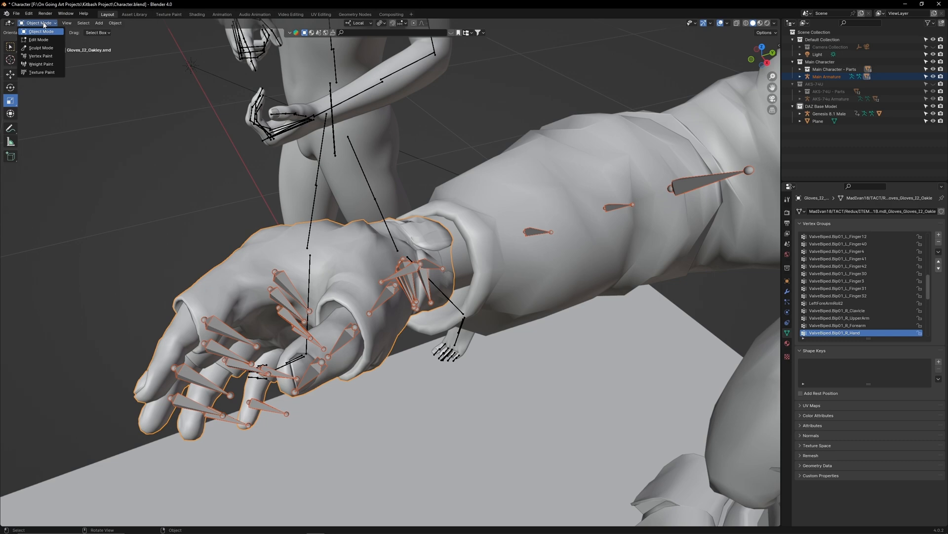
left_click(41, 63)
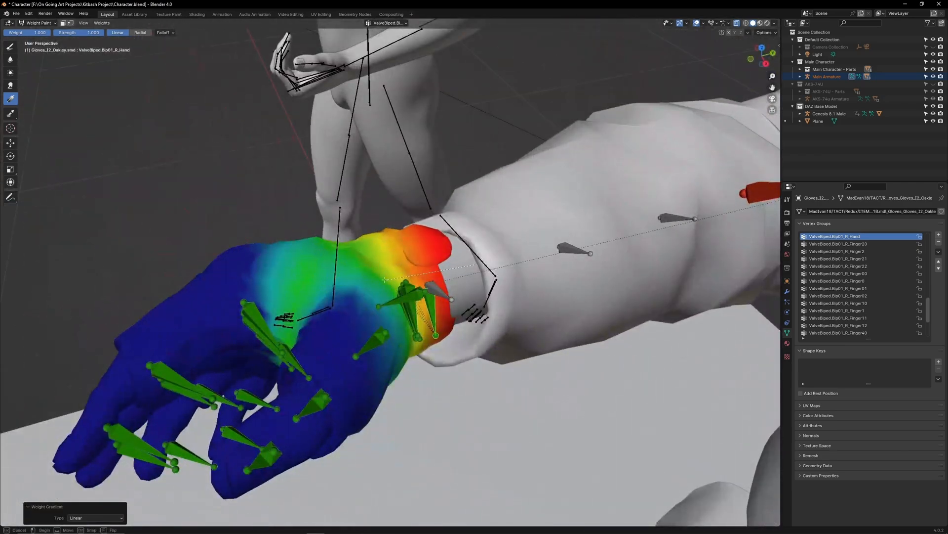
left_click(847, 332)
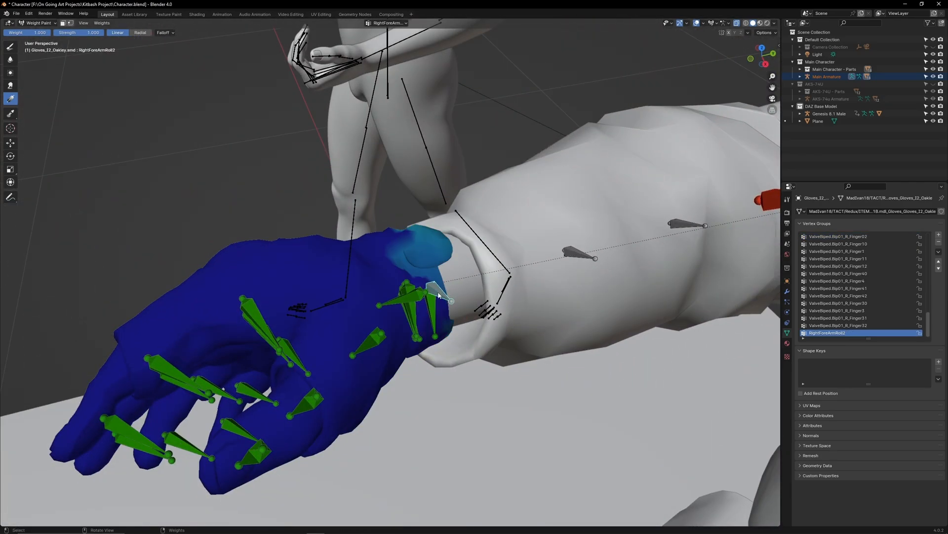
left_click(36, 32)
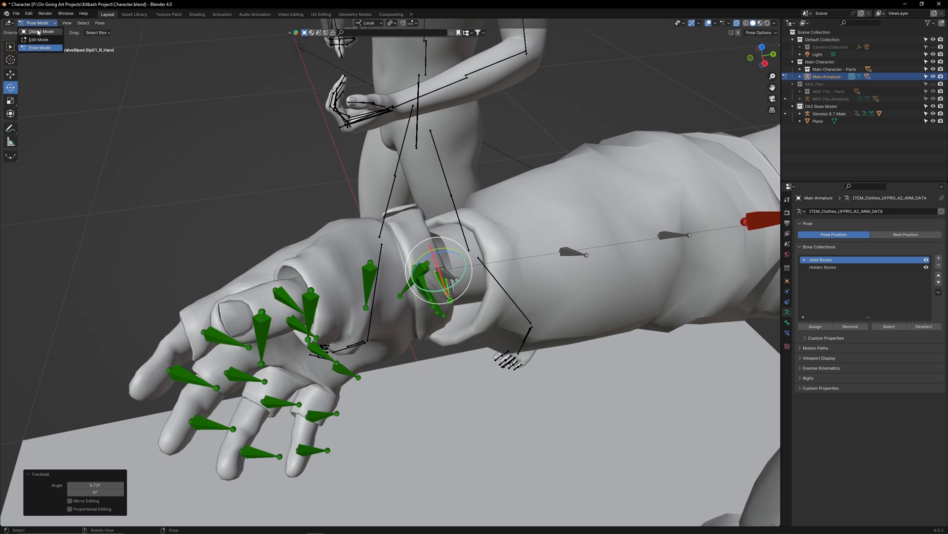
Check the ForeArms Armature modifier, then rotate the left hand bone inward in Pose Mode
left_click(38, 32)
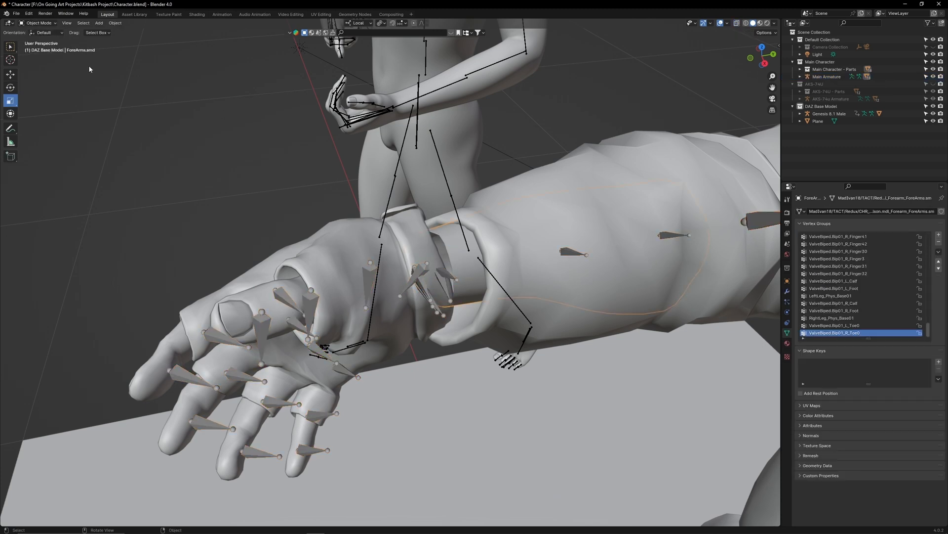
key("Tab")
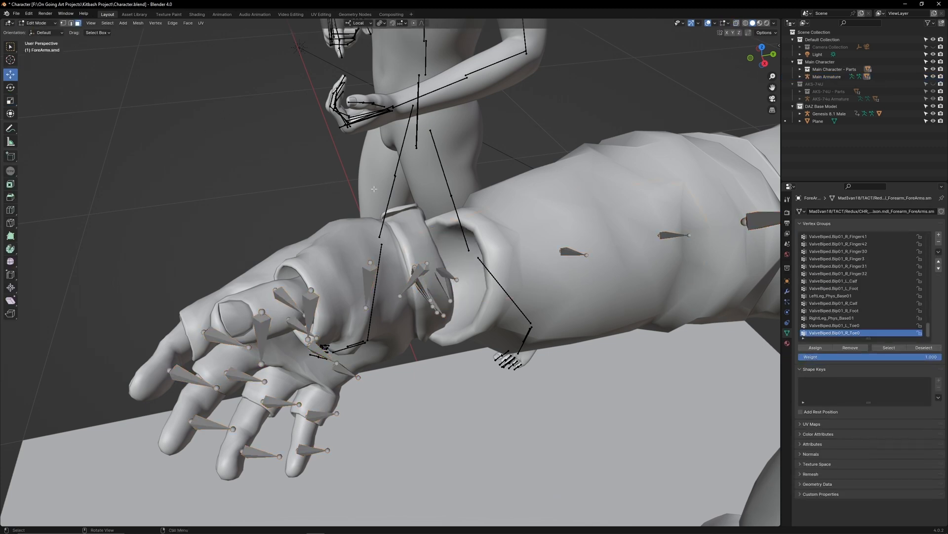
left_click(787, 291)
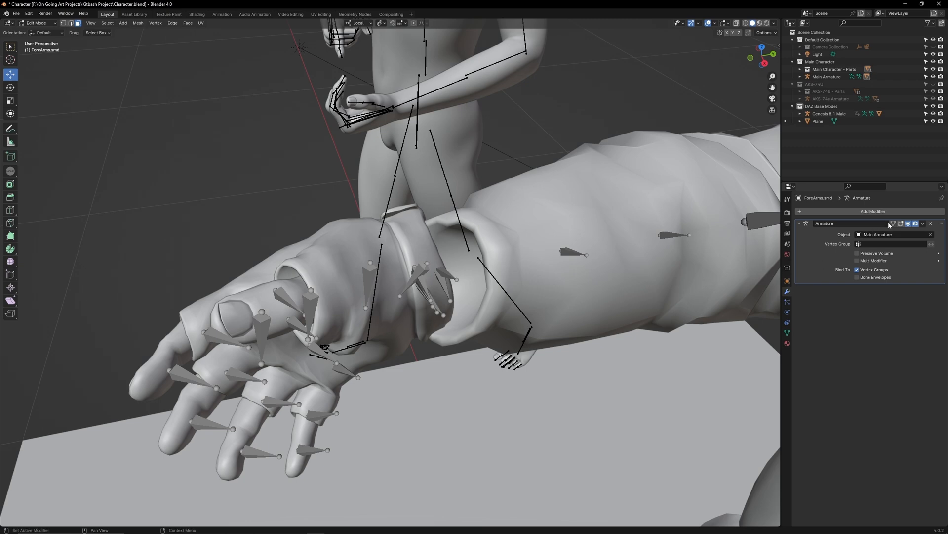
left_click(892, 223)
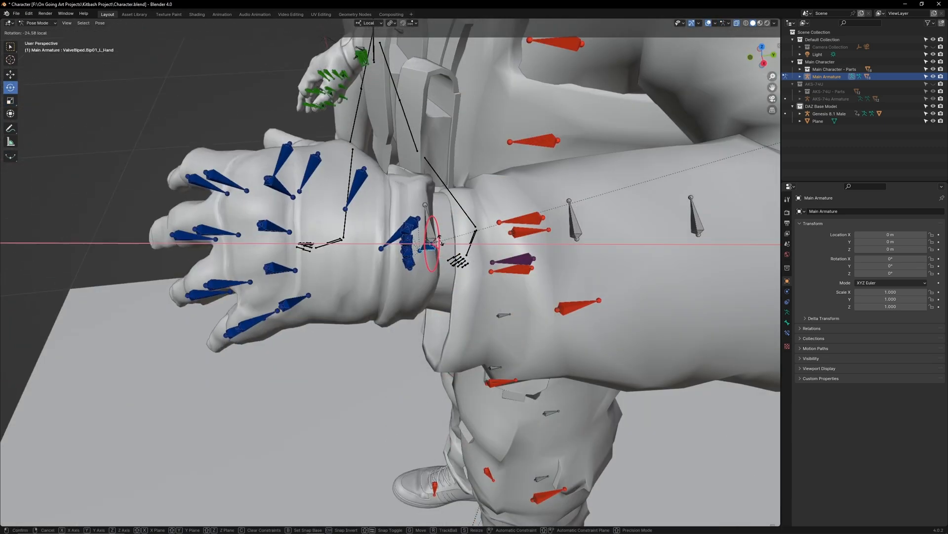
left_click(38, 23)
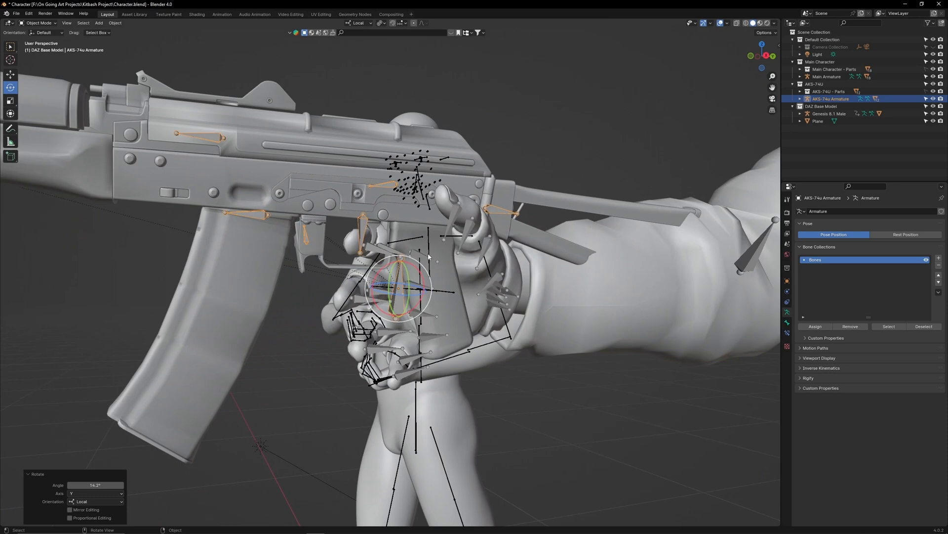
Put Main Armature in Pose Mode and rotate the right finger bones around the grip
left_click(828, 76)
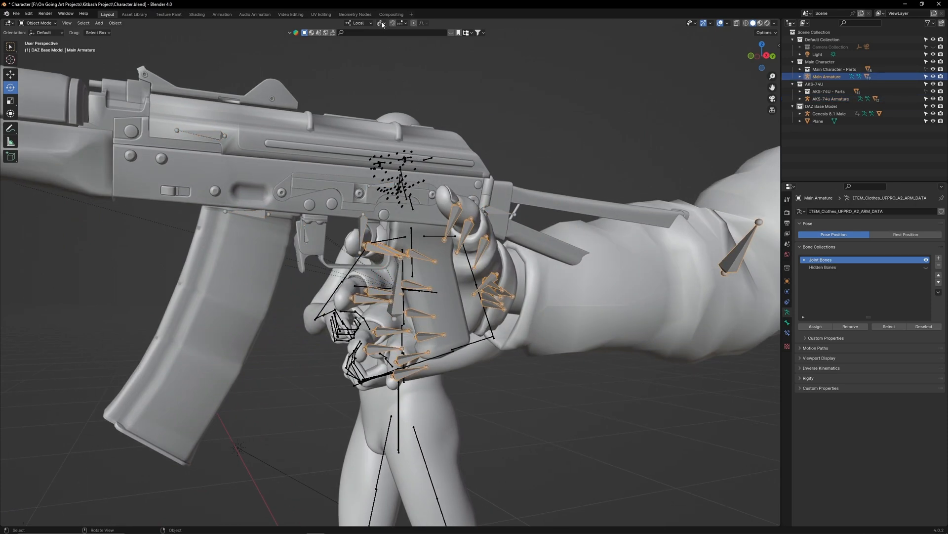
left_click(381, 23)
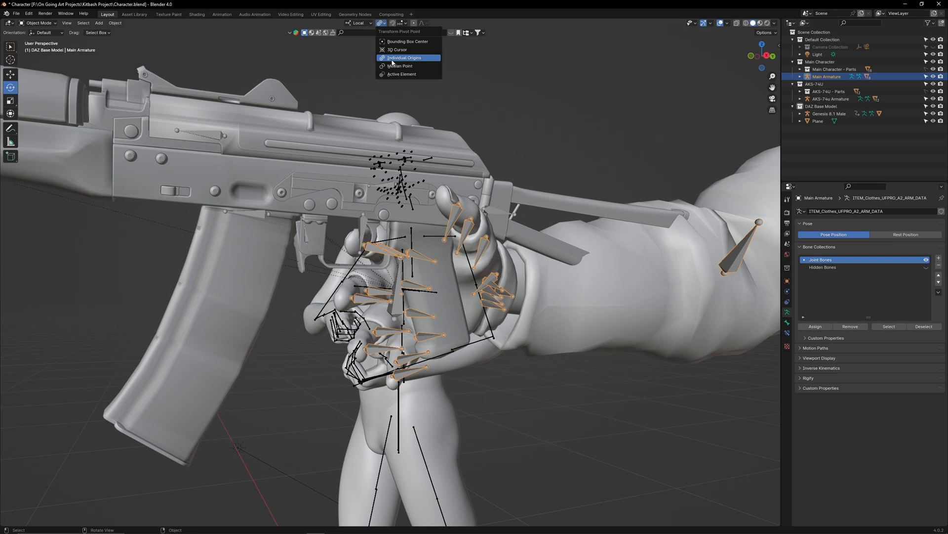
mouse_move(414, 64)
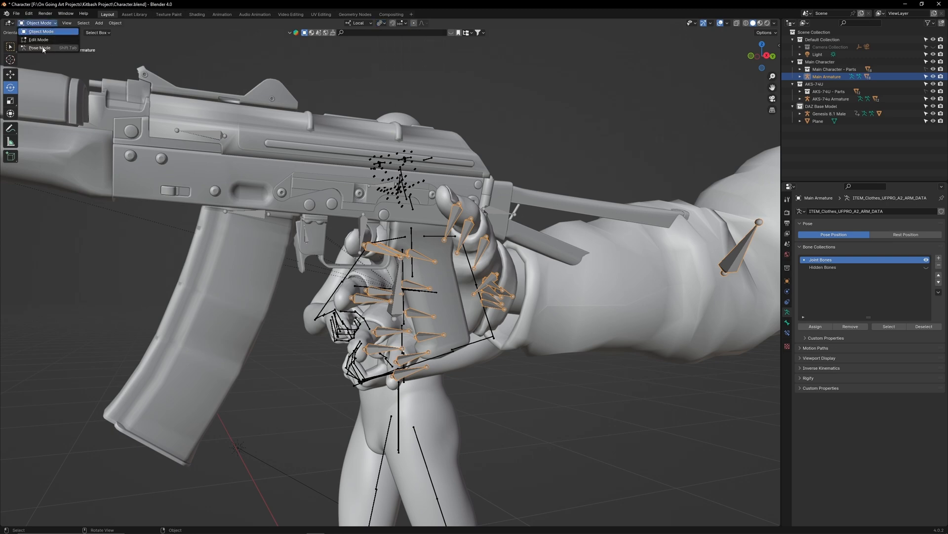
left_click(38, 48)
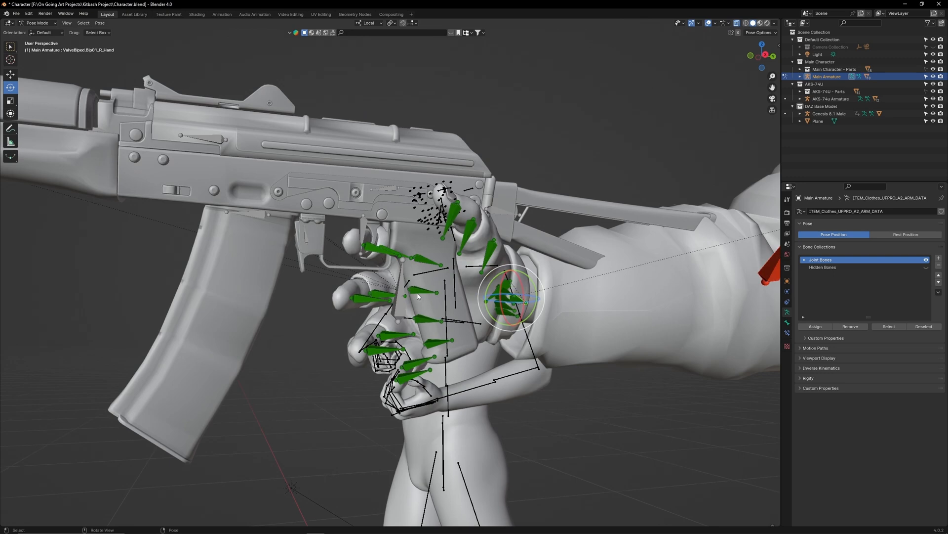
left_click(415, 317)
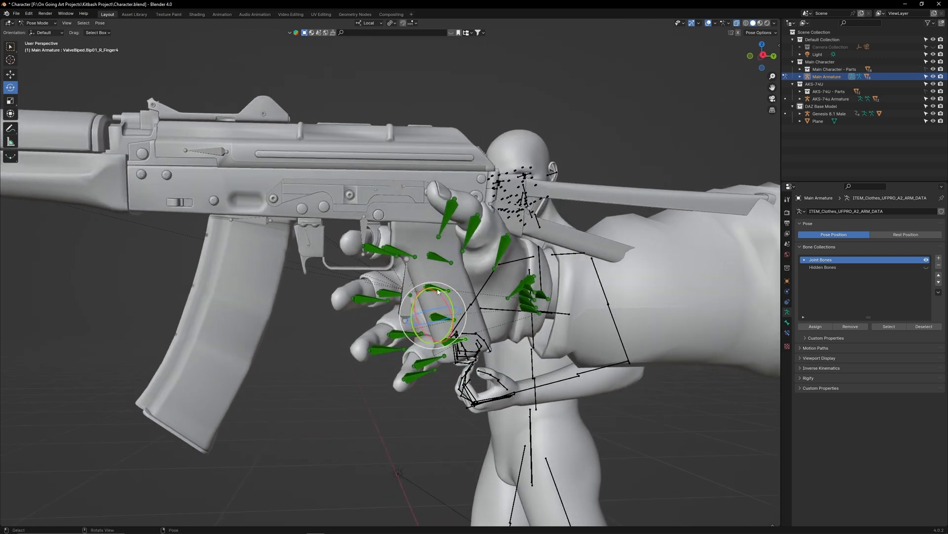
key("r")
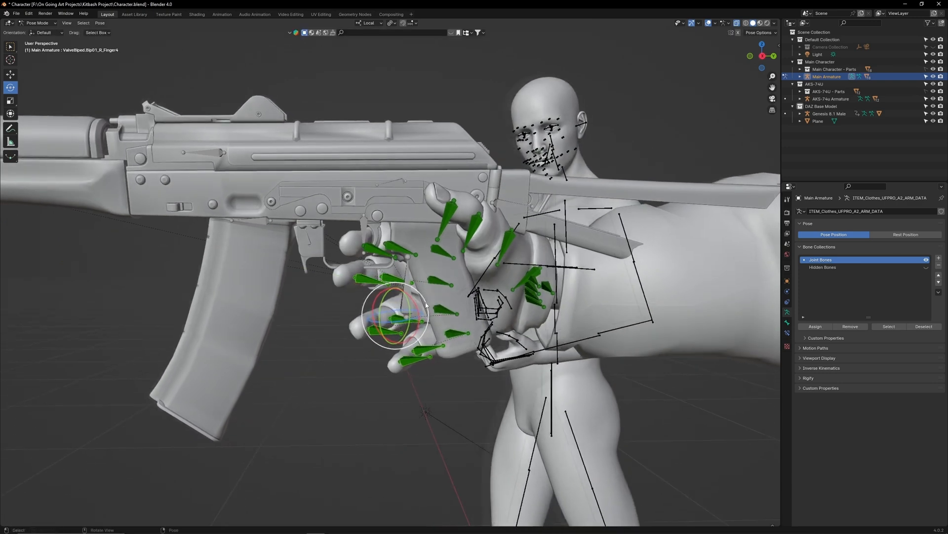
key("r")
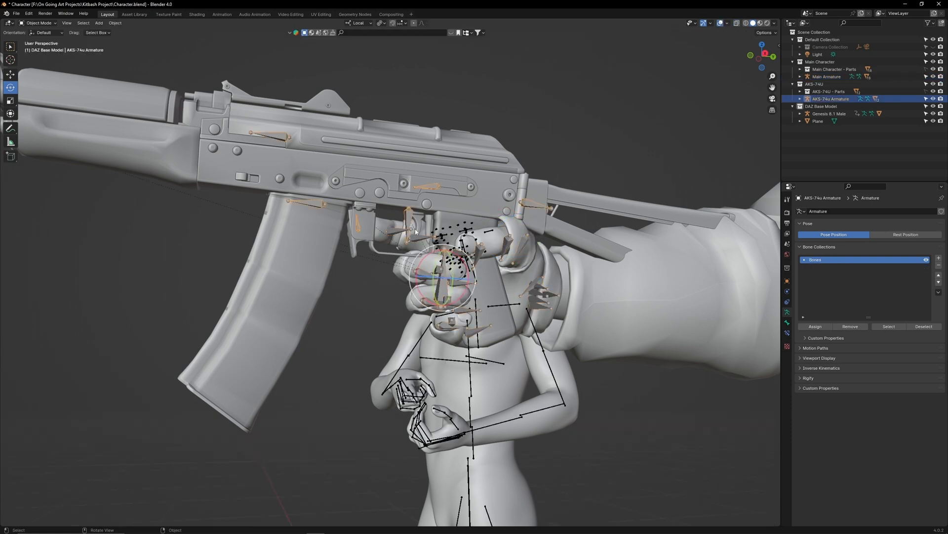
key("g")
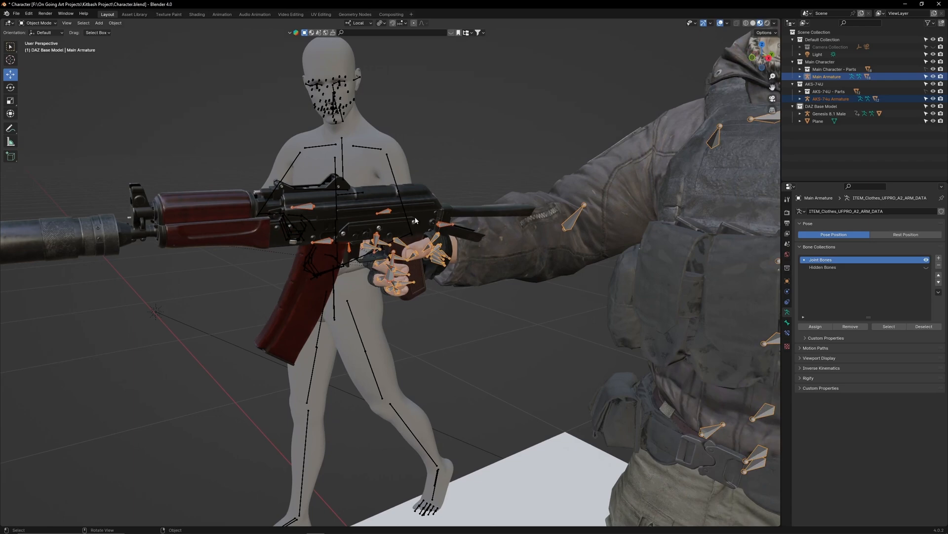
Switch to Pose Mode to pick the right hand bone for parenting the rifle
left_click(39, 22)
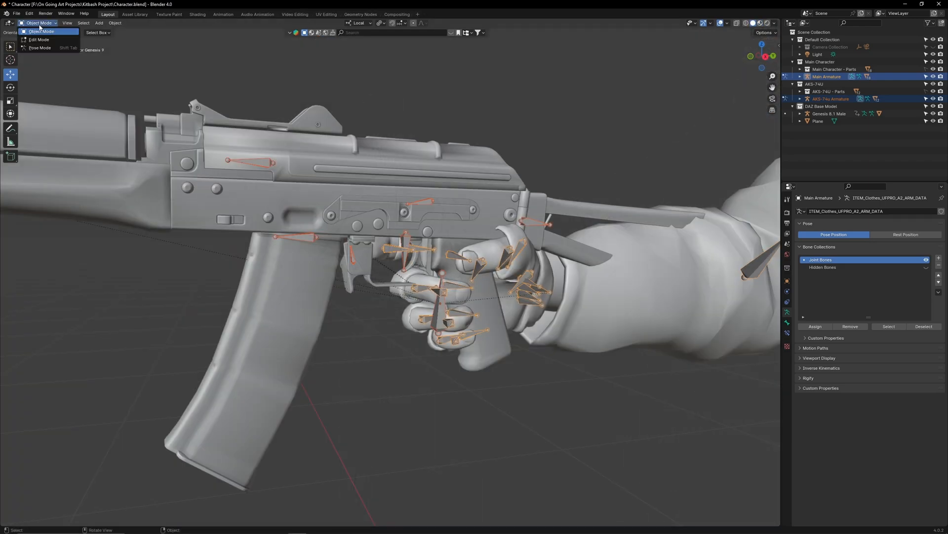
left_click(39, 48)
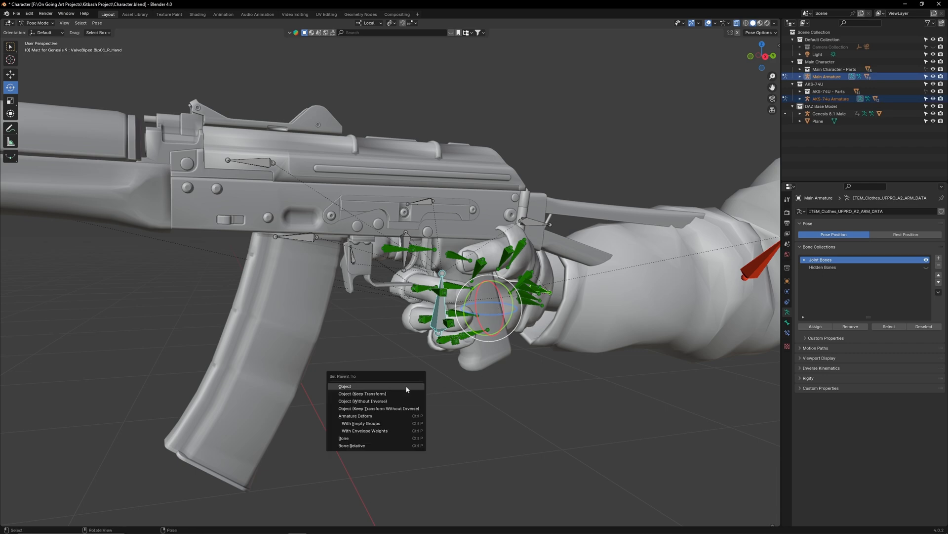
mouse_move(364, 434)
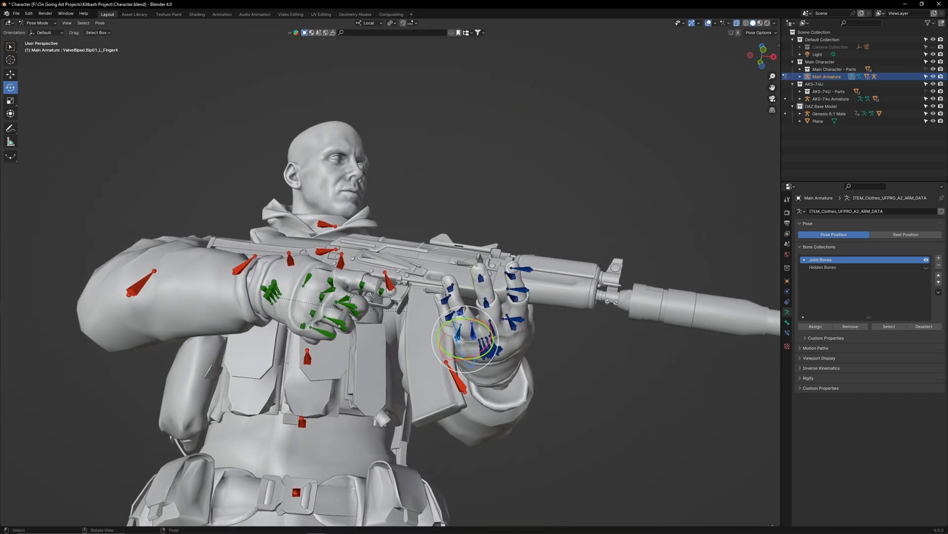
Rotate a left-hand finger bone to wrap the rifle's handguard
key("r")
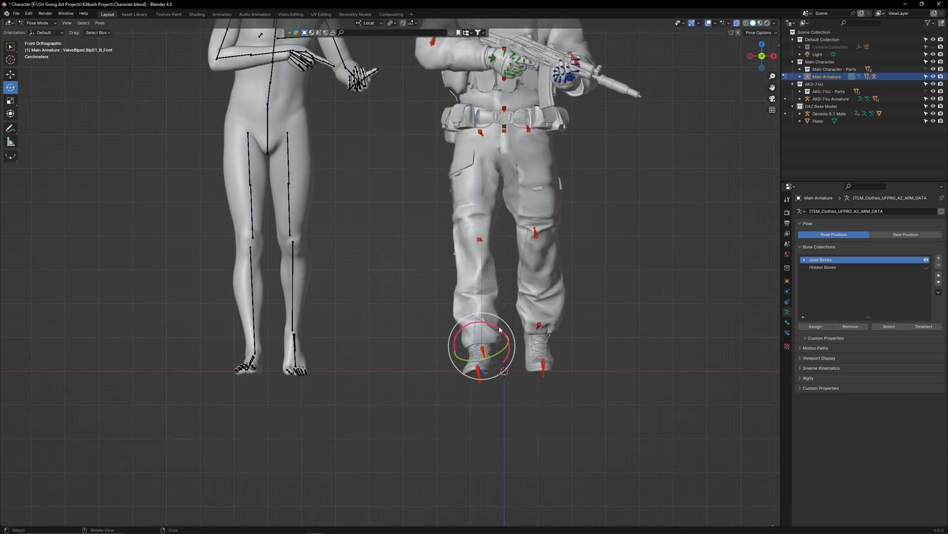
Rotate both foot bones and move the toe and foot bones into a stride
key("r")
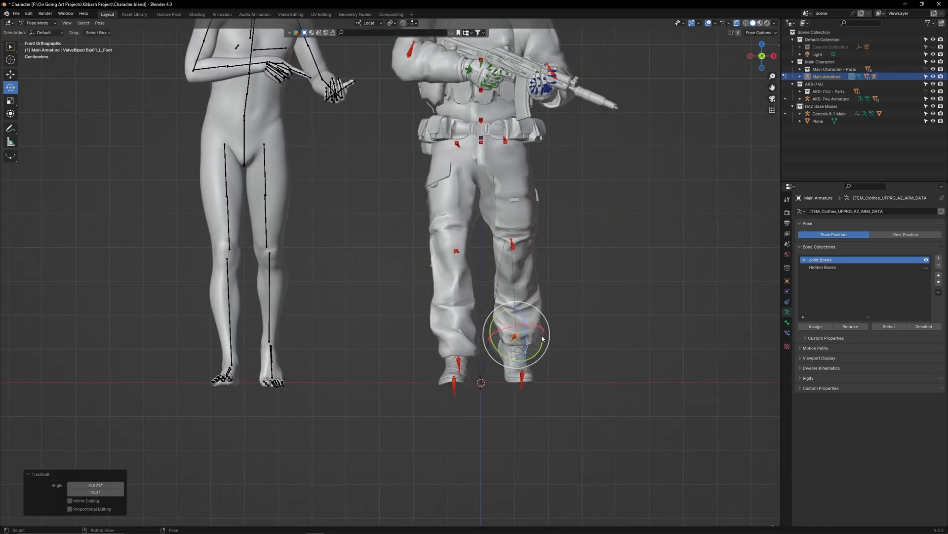
left_click(369, 24)
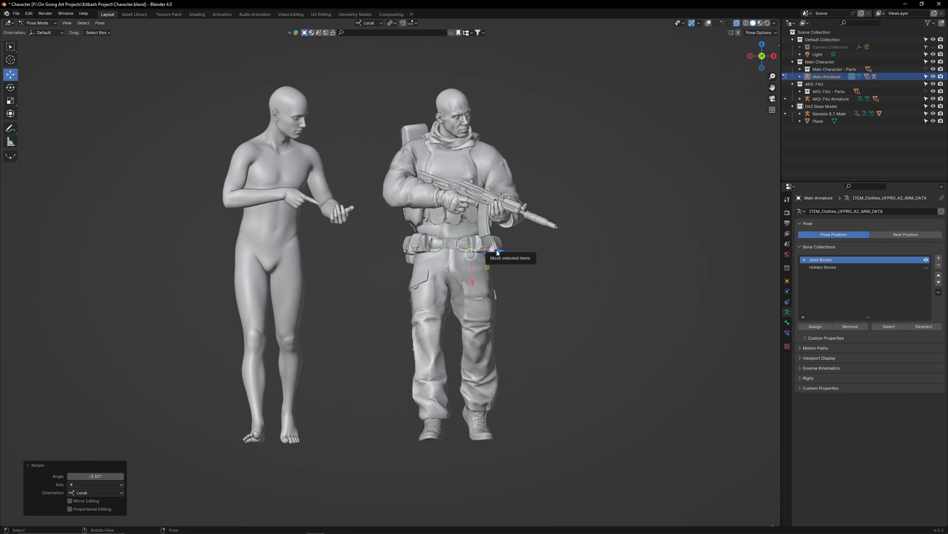
left_click(369, 23)
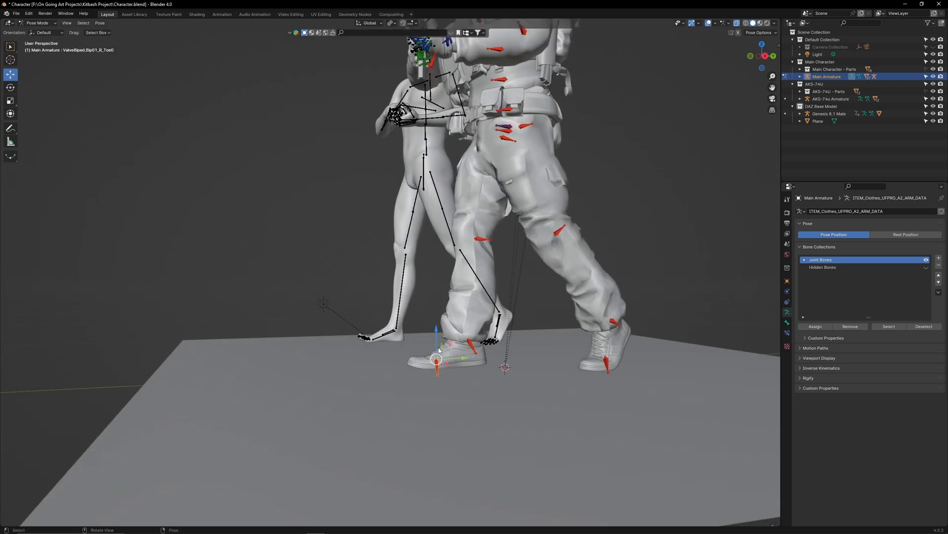
key("r")
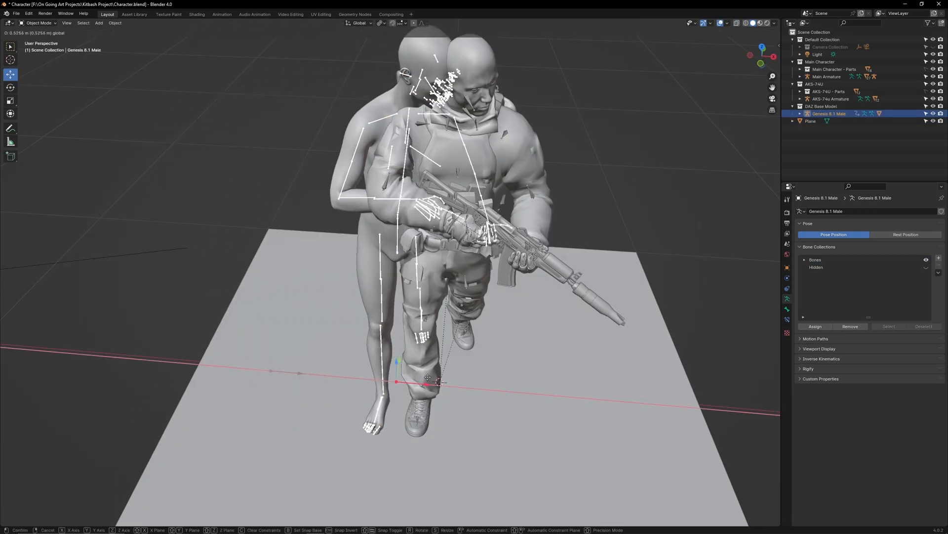
mouse_move(457, 382)
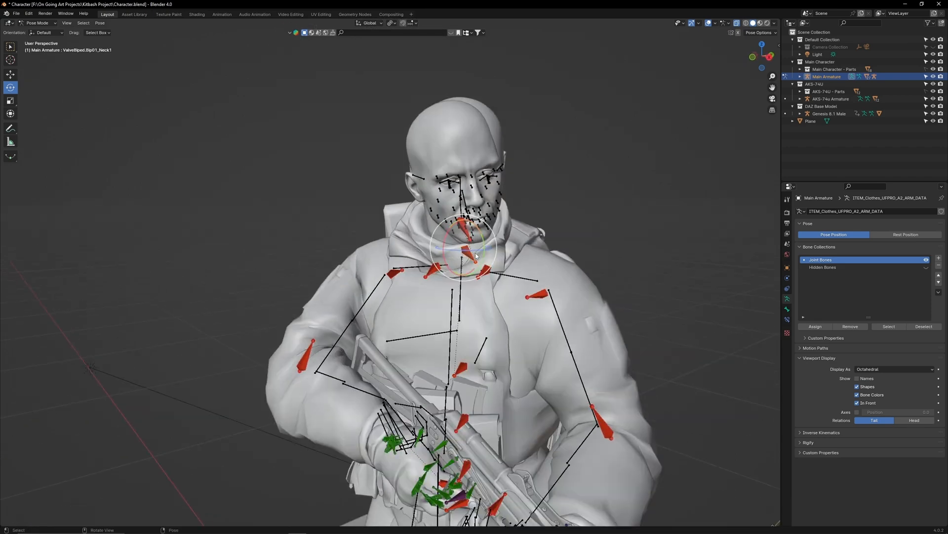
Set Local transform orientation and move Genesis 8.1 Male onto the posed soldier
left_click(370, 23)
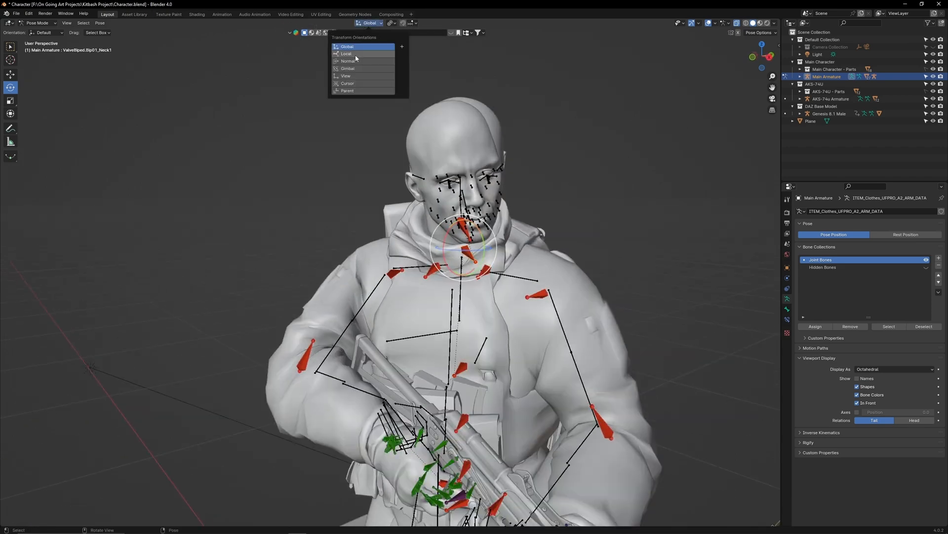
left_click(347, 53)
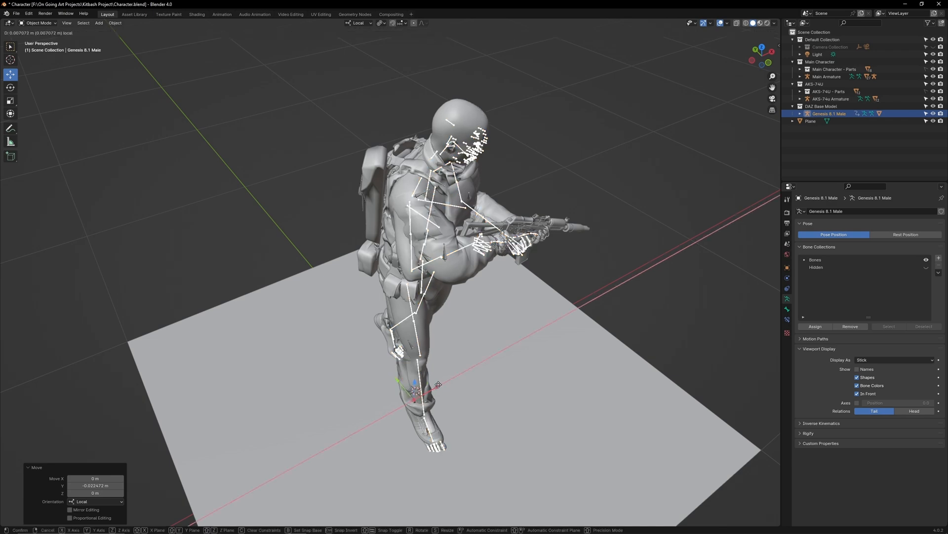
left_click(827, 76)
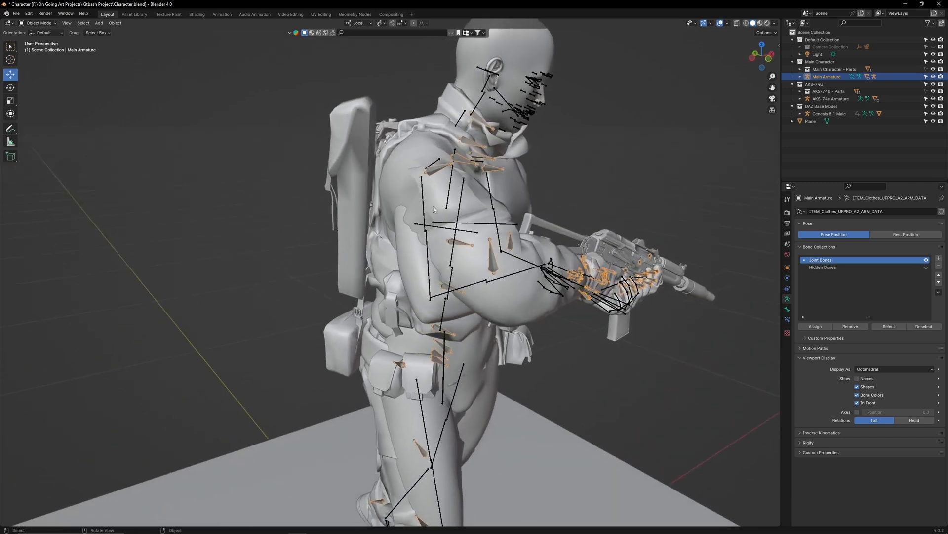
Select the soldier's Main Armature and rotate the R_Forearm bone to grip the rifle
left_click(436, 181)
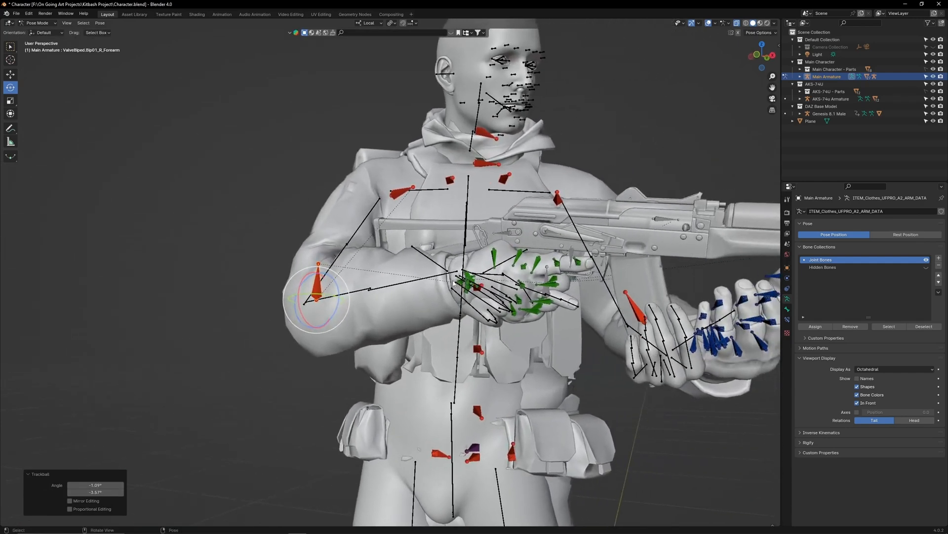
key("r")
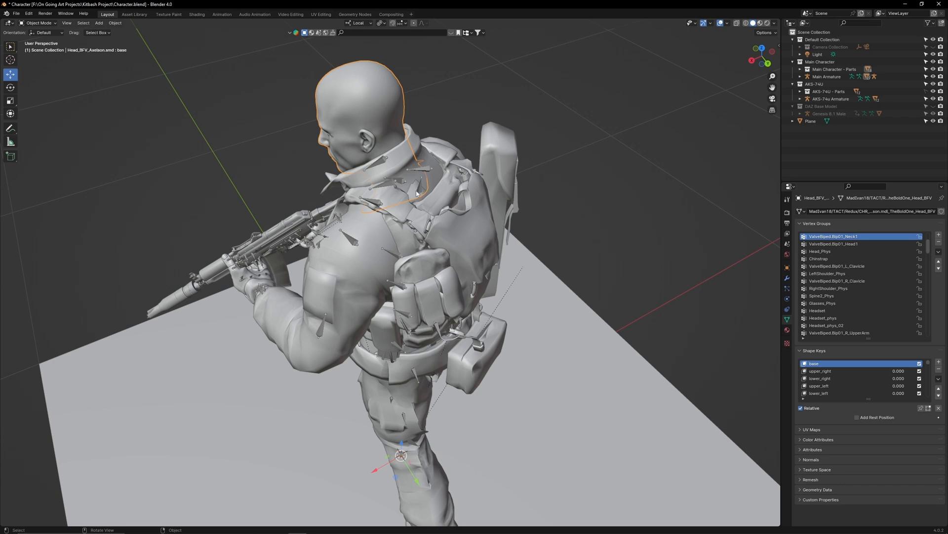
Switch the head mesh to Weight Paint mode, then set viewport shading to Rendered
left_click(826, 76)
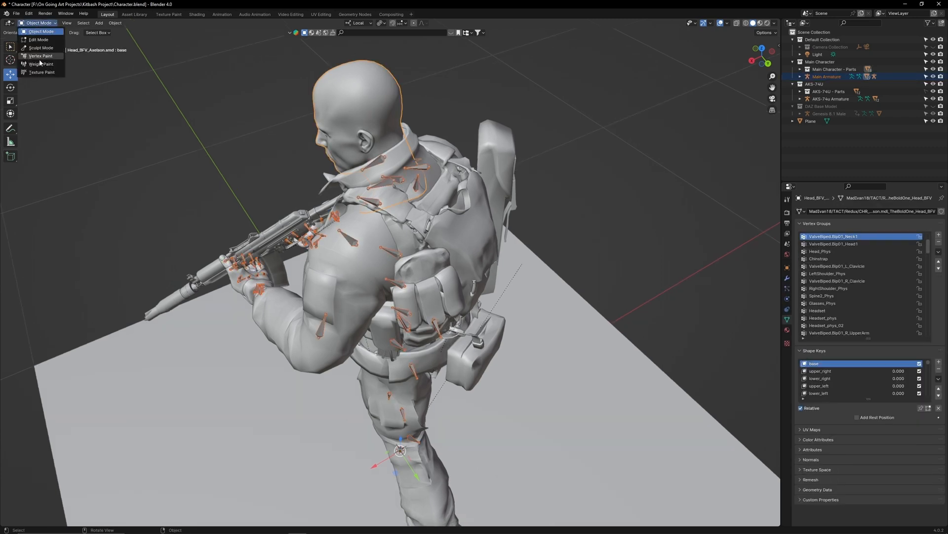
left_click(41, 64)
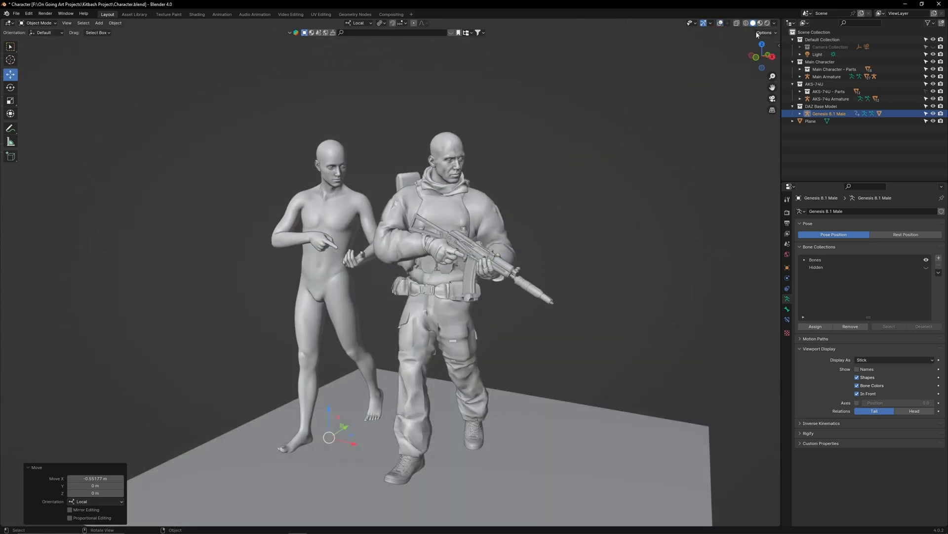
left_click(761, 23)
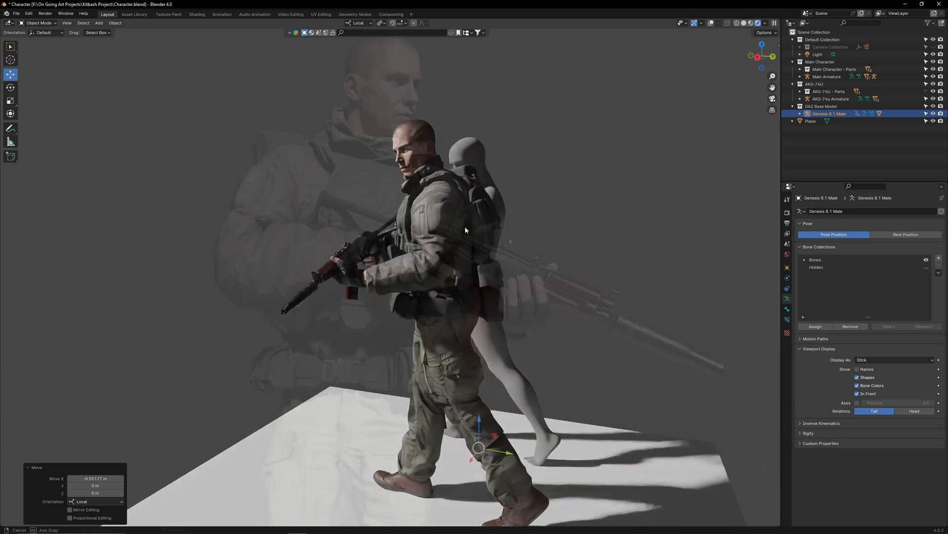
Select the AKS-74u Armature in the Outliner for the rendered close-up
left_click(831, 99)
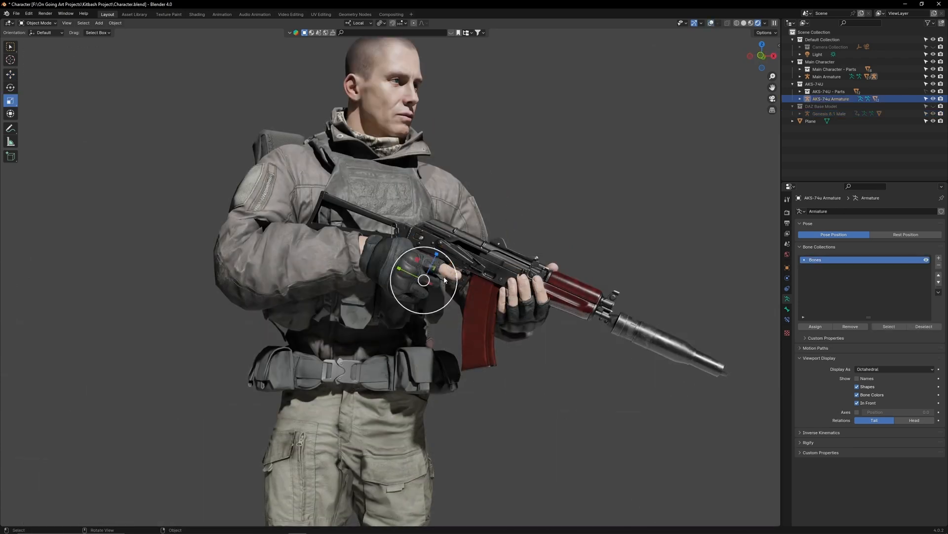
Return to Solid shading and begin renaming the new collection to Poses
key("s")
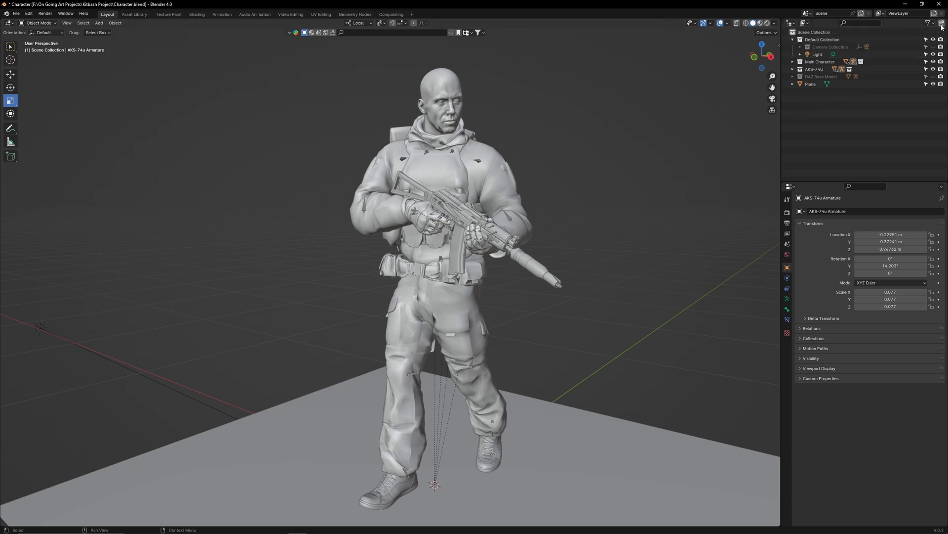
double_click(814, 83)
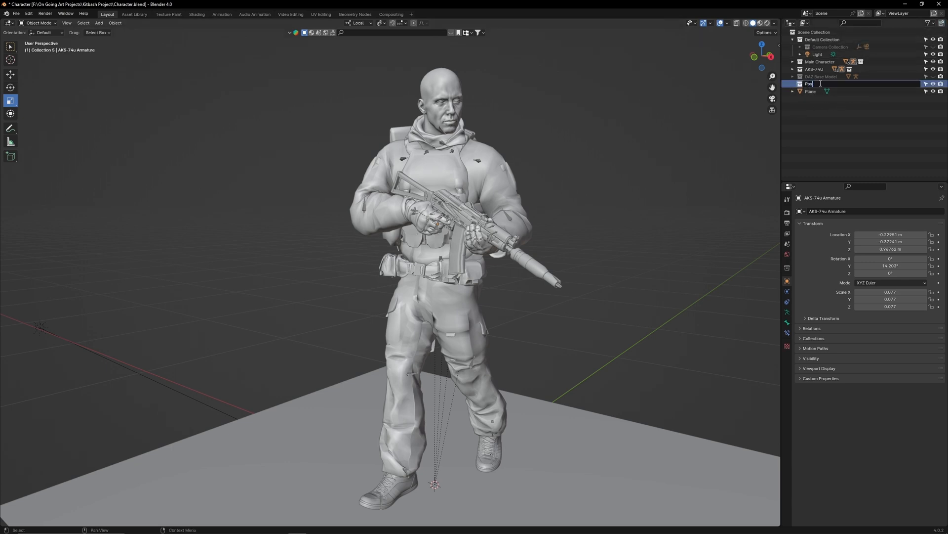